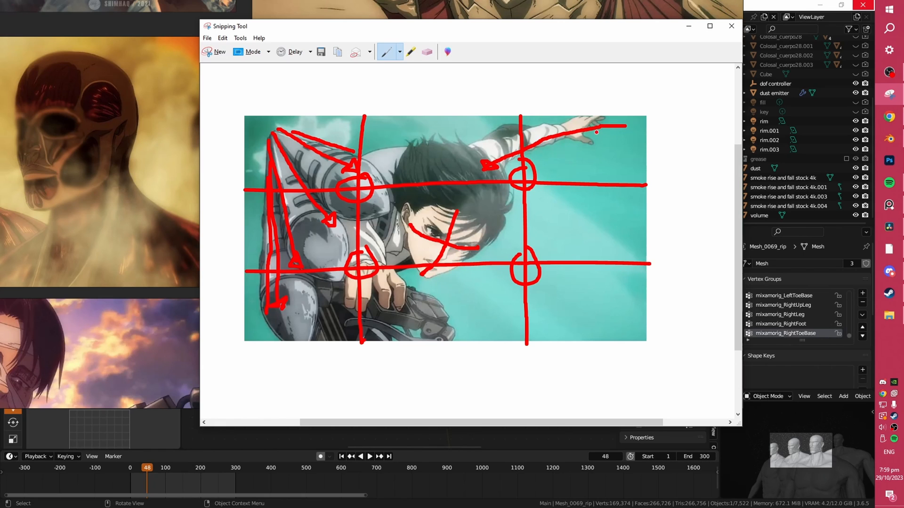
Erase the red thirds-grid pen marks from the anime still and close the Snipping Tool capture
{"action": "left_click", "coordinate": [219, 50]}
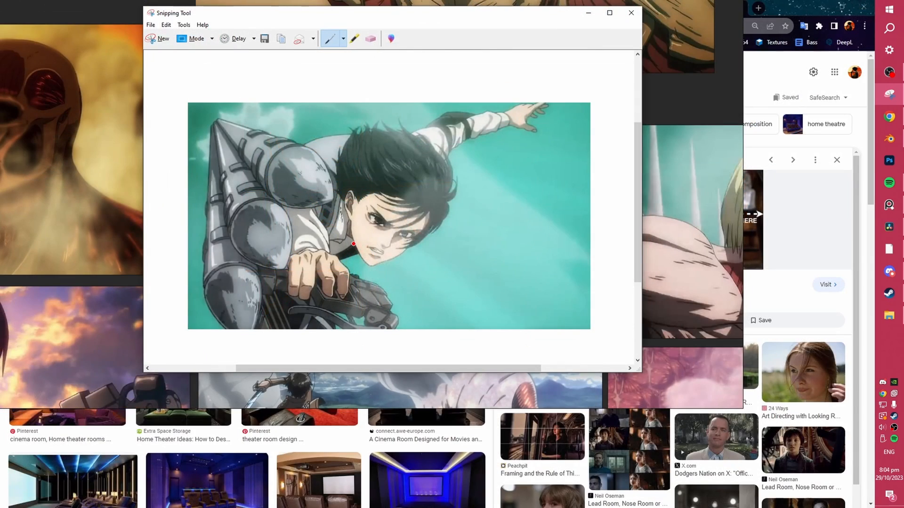
{"action": "left_click", "coordinate": [631, 13]}
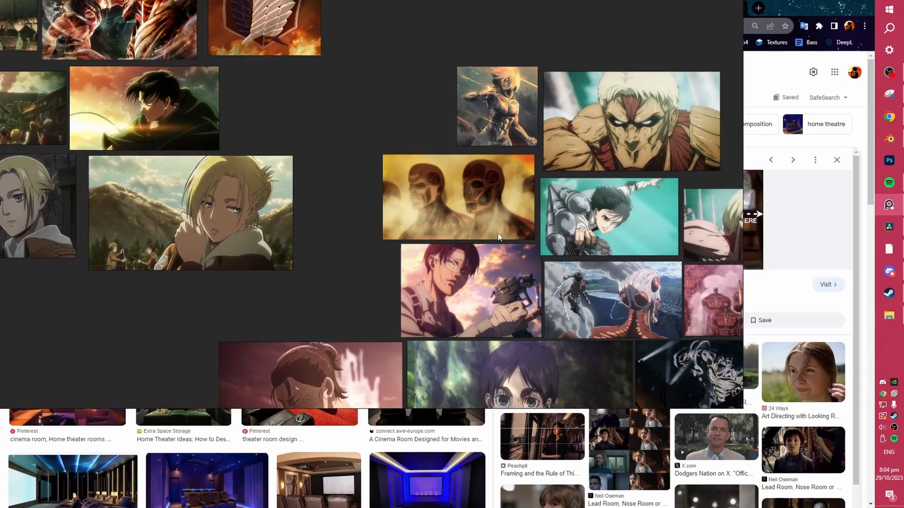
Browse the PureRef board of anime stills and bring Blender back to the front
{"action": "left_click", "coordinate": [459, 196]}
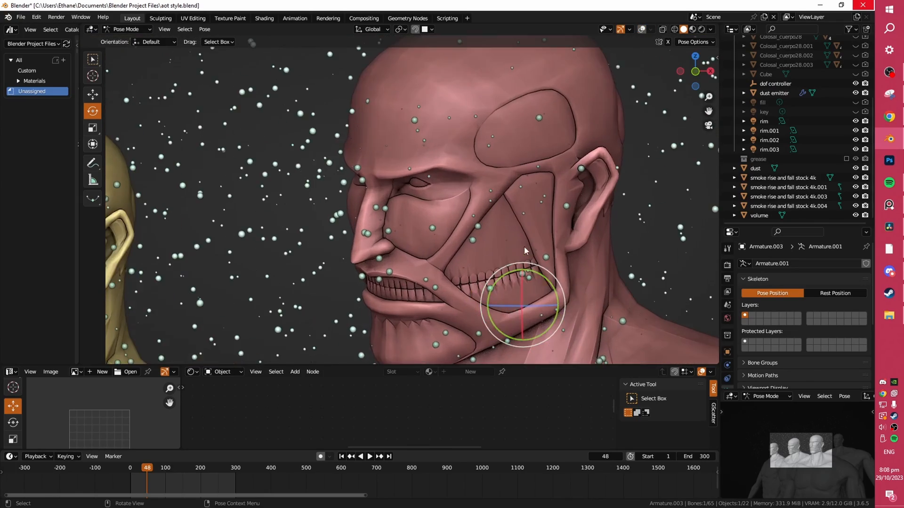
Switch the viewport to Rendered shading to see the Titans in orange atmospheric haze
{"action": "left_click", "coordinate": [689, 29]}
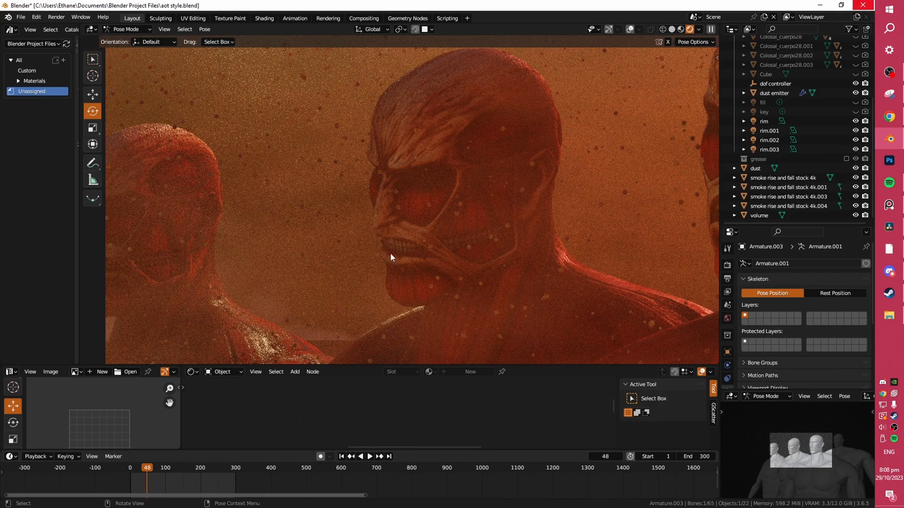
{"action": "mouse_move", "coordinate": [503, 246]}
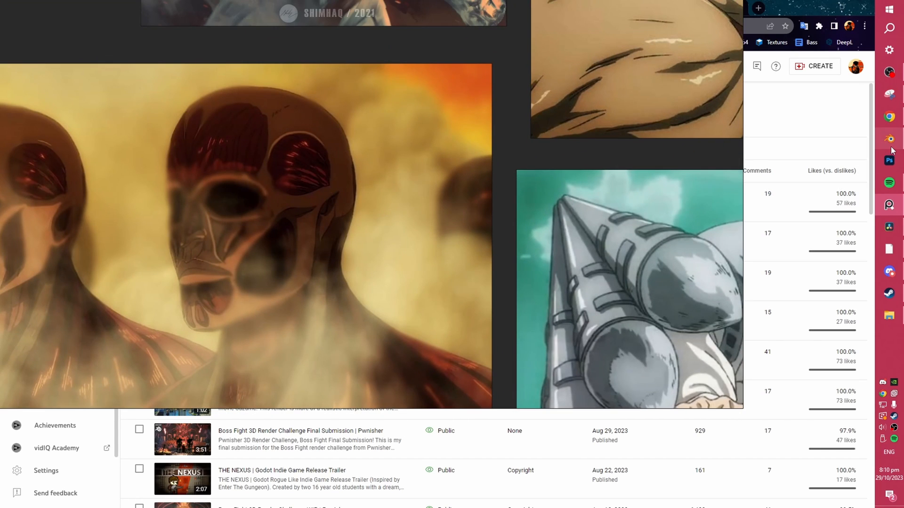
Return to Blender and pull back to a user perspective of the Titans, smoke plumes and volume box
{"action": "left_click", "coordinate": [888, 138]}
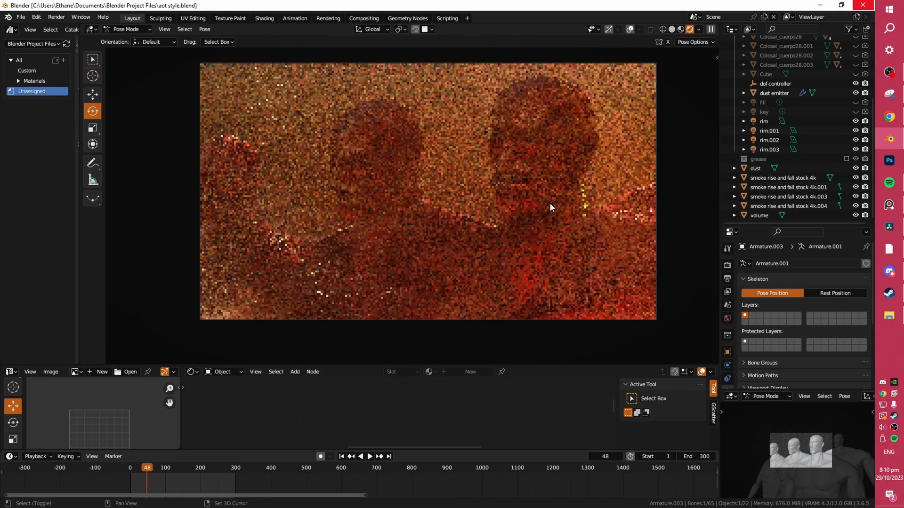
{"action": "left_click", "coordinate": [631, 29]}
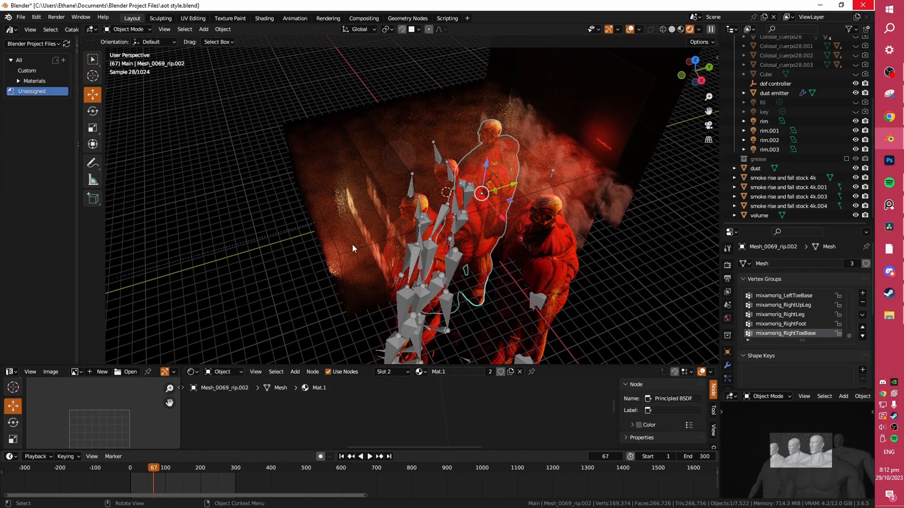
Inspect the fog cube's Noise–Color Ramp–Principled Volume material, save, and select the rim.001 light
{"action": "left_click", "coordinate": [758, 215]}
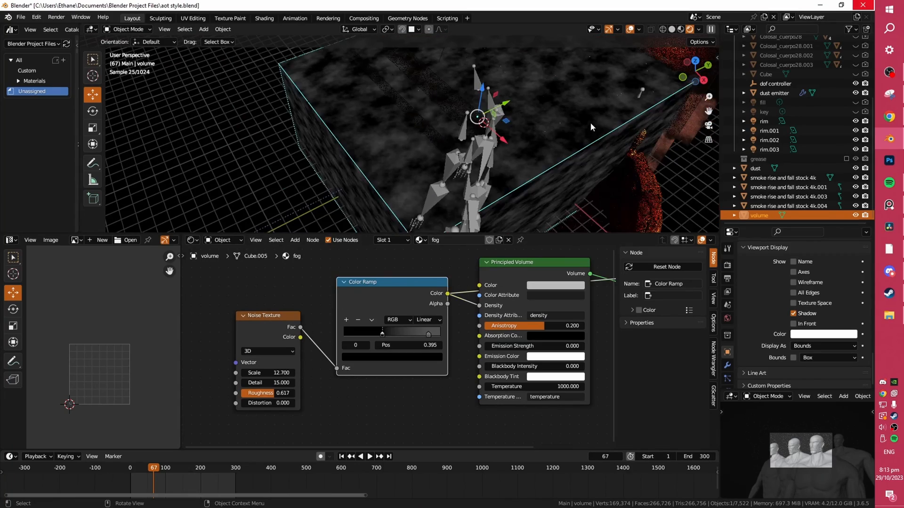
{"action": "key", "text": "ctrl+s"}
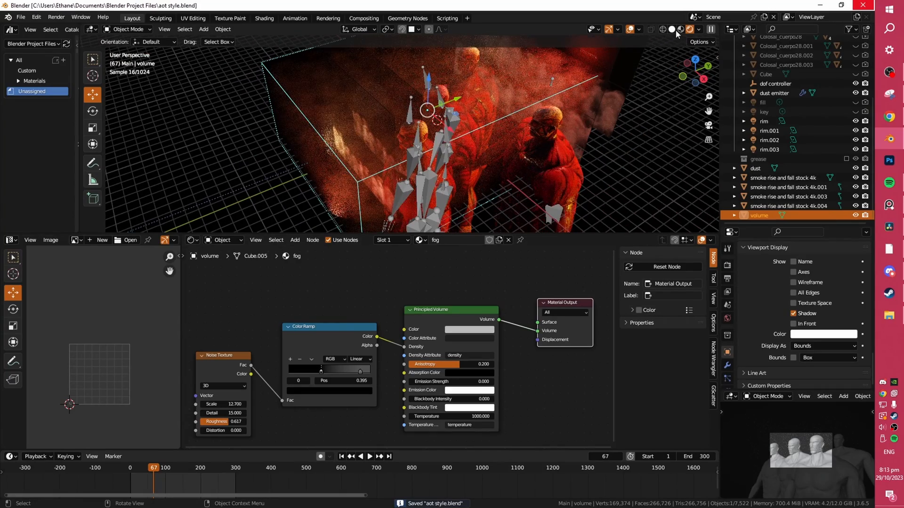
{"action": "left_click", "coordinate": [768, 130]}
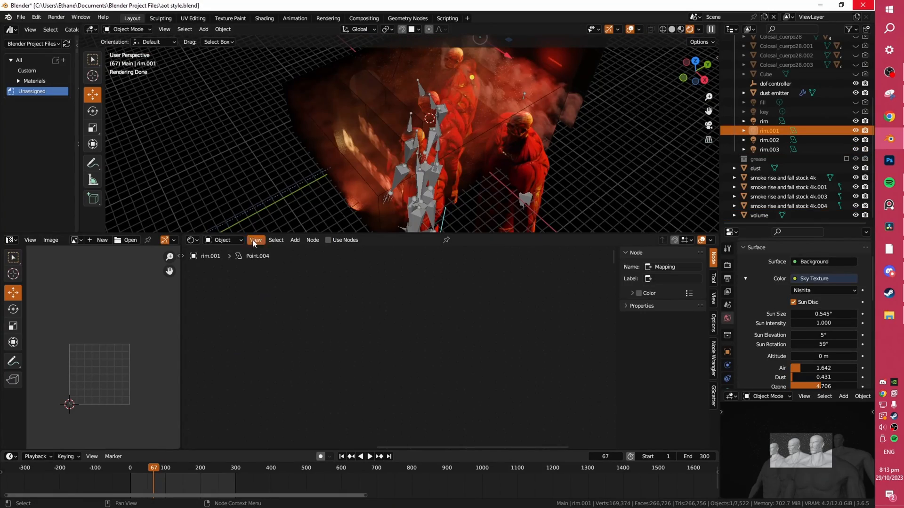
View the Nishita Sky Texture world nodes, check the rim area lights' settings, and preview through the camera
{"action": "left_click", "coordinate": [224, 240]}
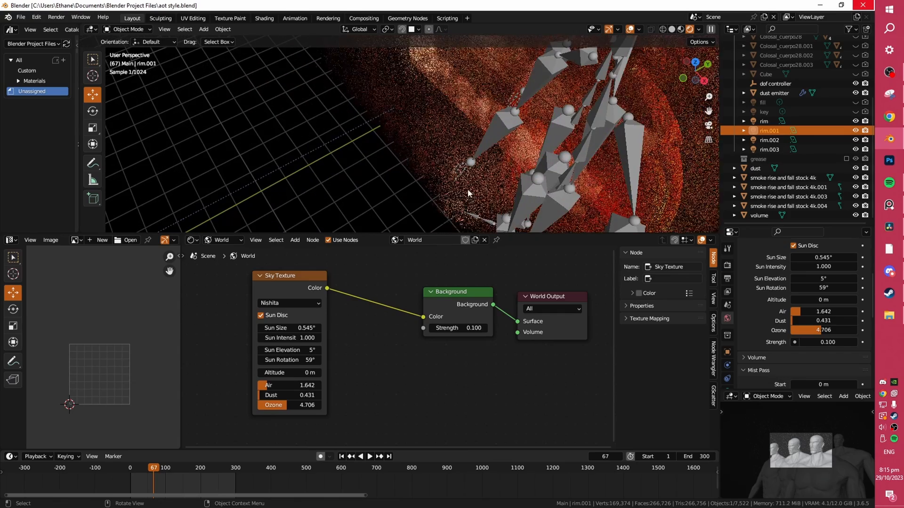
{"action": "left_click", "coordinate": [769, 140]}
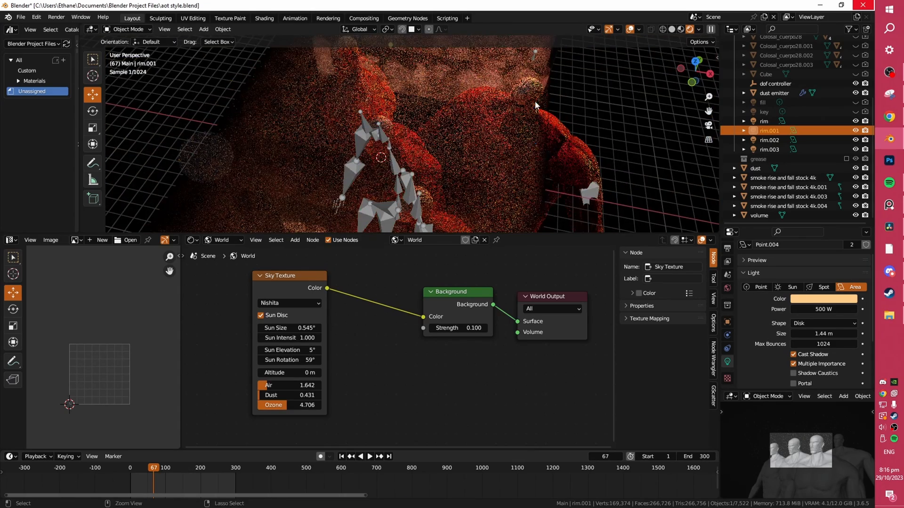
{"action": "left_click", "coordinate": [764, 121]}
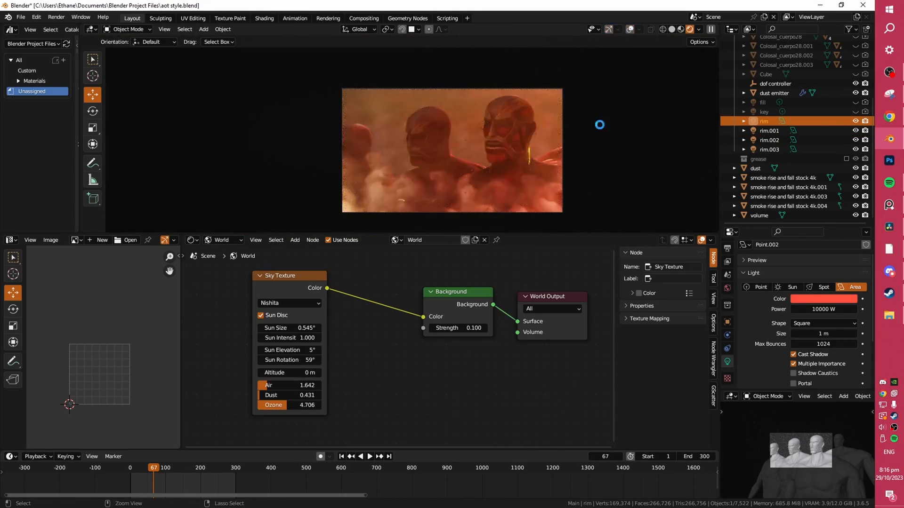
{"action": "key", "text": "ctrl+s"}
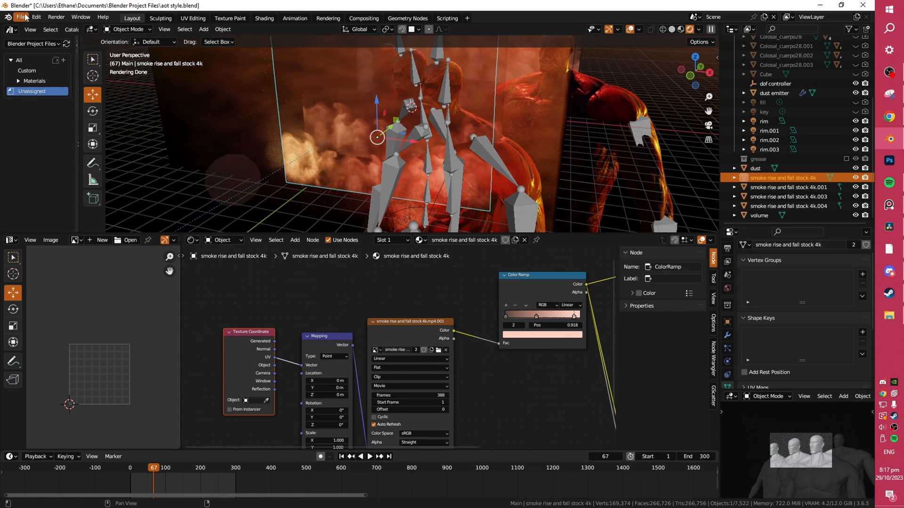
Start File > Import > Images as Planes for a new image plane beside the smoke stock plane
{"action": "left_click", "coordinate": [21, 16]}
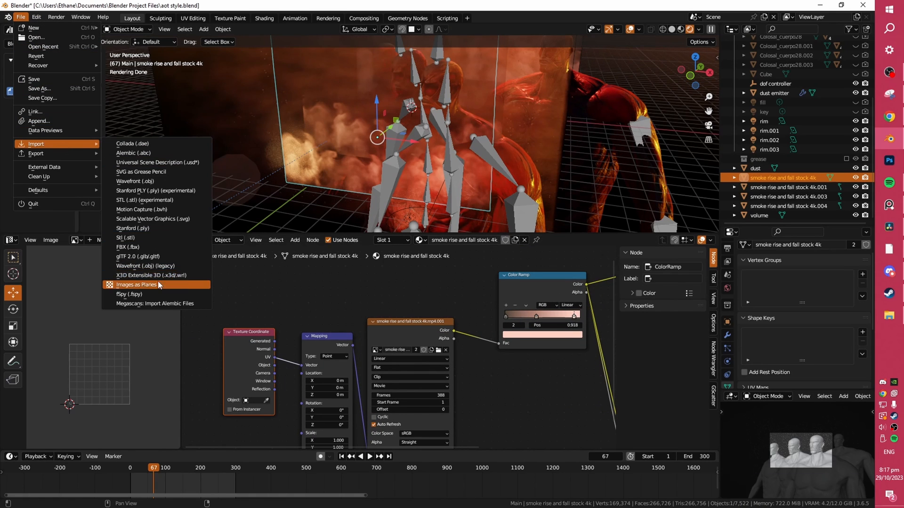
{"action": "left_click", "coordinate": [136, 284]}
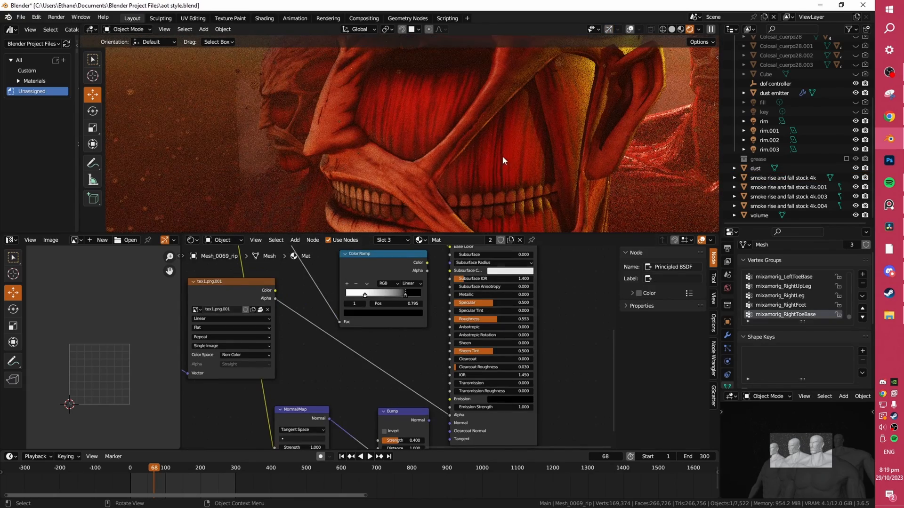
Show tex1.png with its Normal Map and Bump nodes in Solid shading and save the project
{"action": "key", "text": "ctrl+s"}
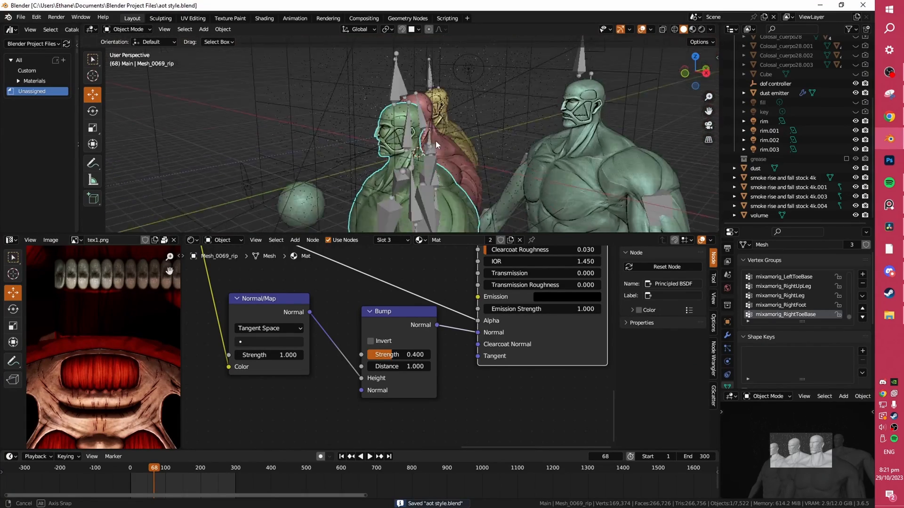
{"action": "left_click", "coordinate": [369, 455]}
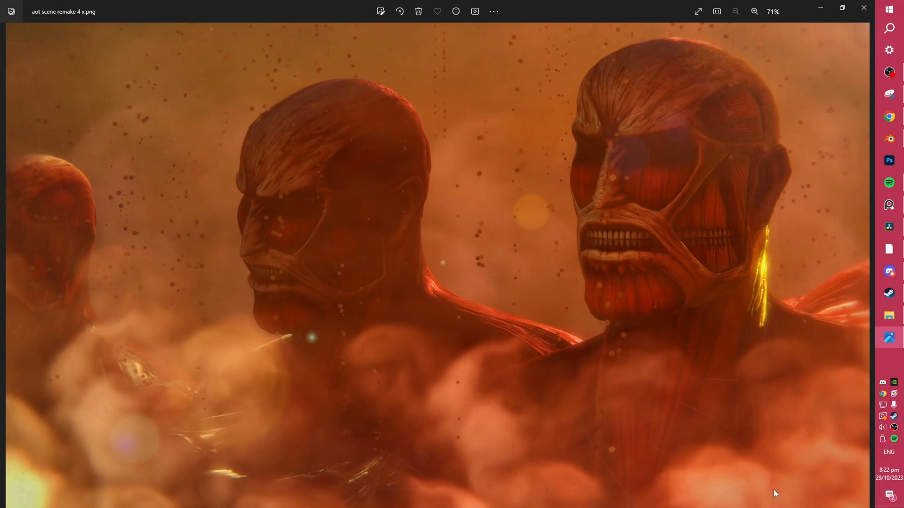
{"action": "mouse_move", "coordinate": [701, 436]}
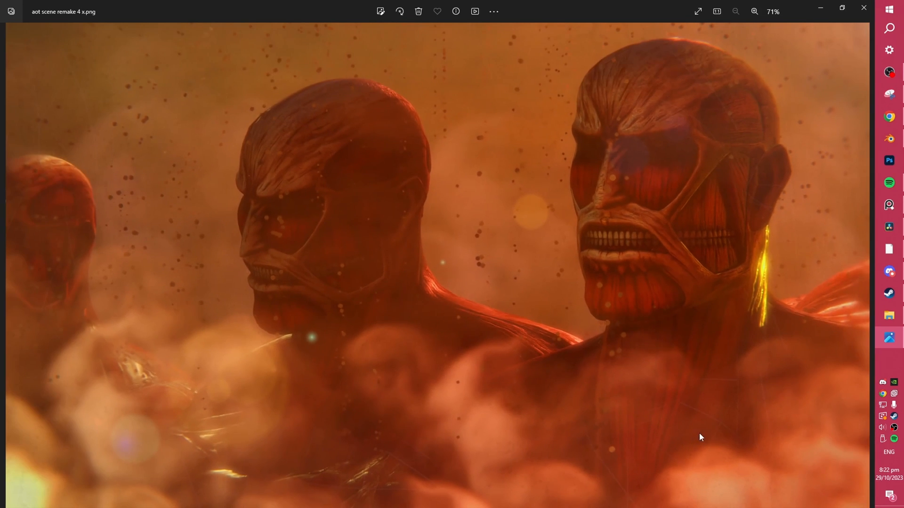
{"action": "mouse_move", "coordinate": [397, 442]}
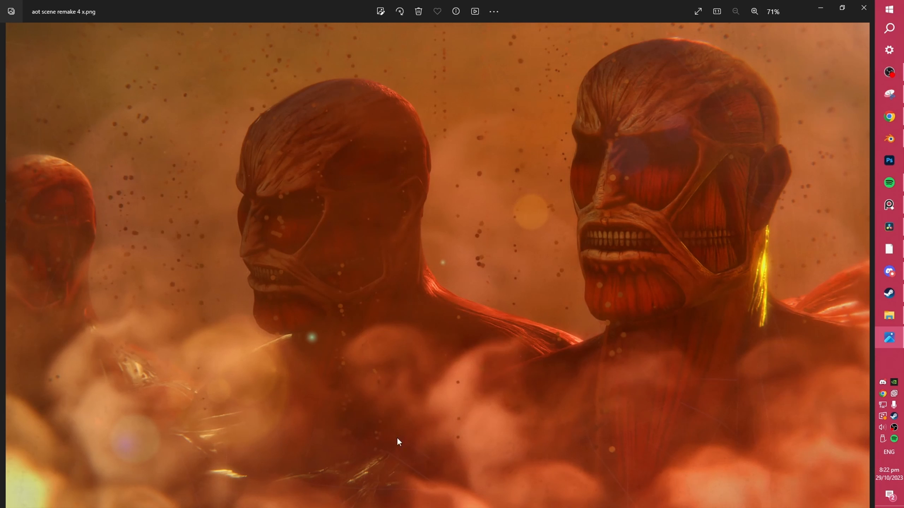
{"action": "mouse_move", "coordinate": [299, 416]}
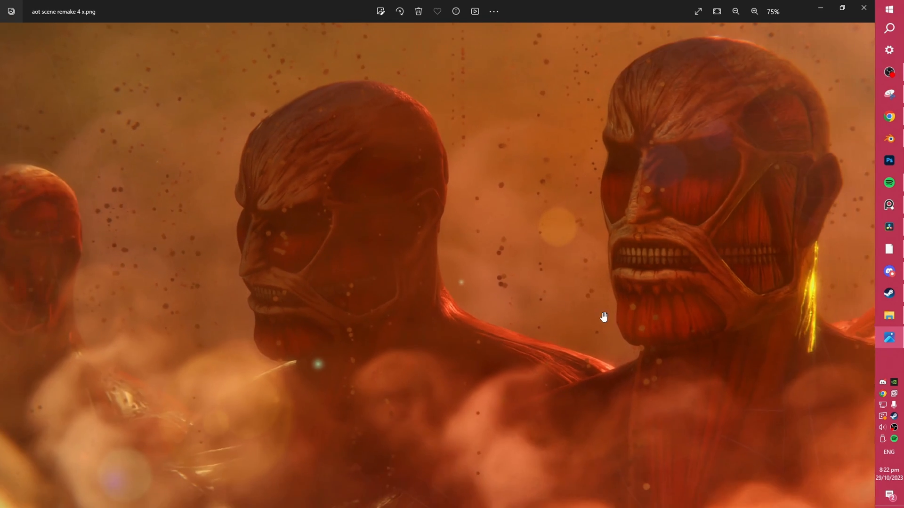
{"action": "left_click", "coordinate": [754, 11]}
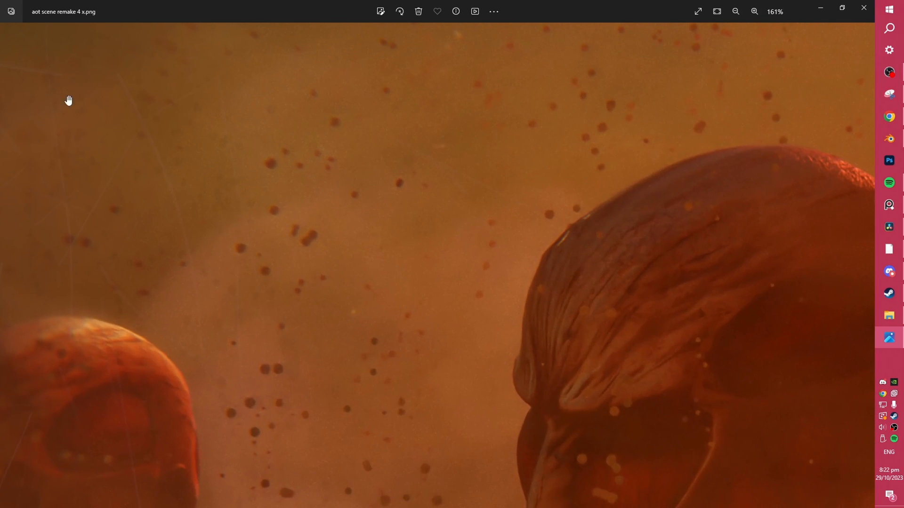
{"action": "left_click", "coordinate": [736, 11]}
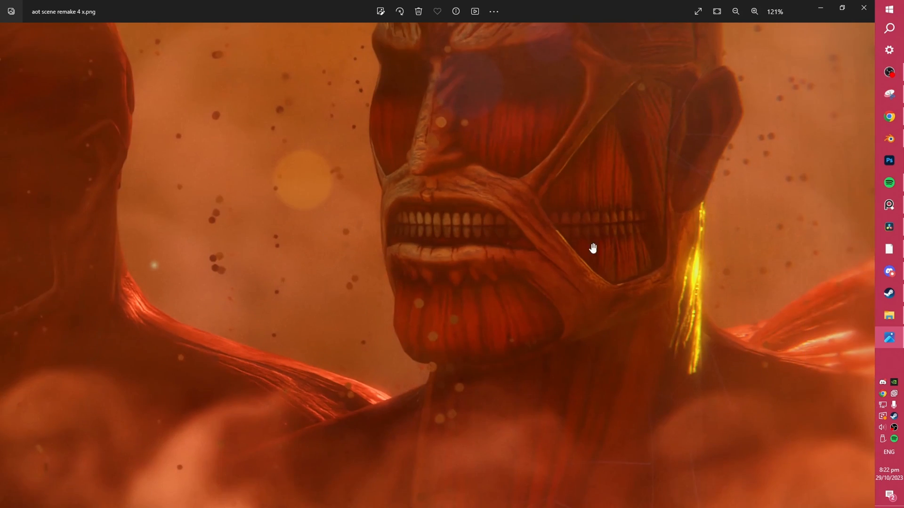
{"action": "left_click", "coordinate": [736, 12]}
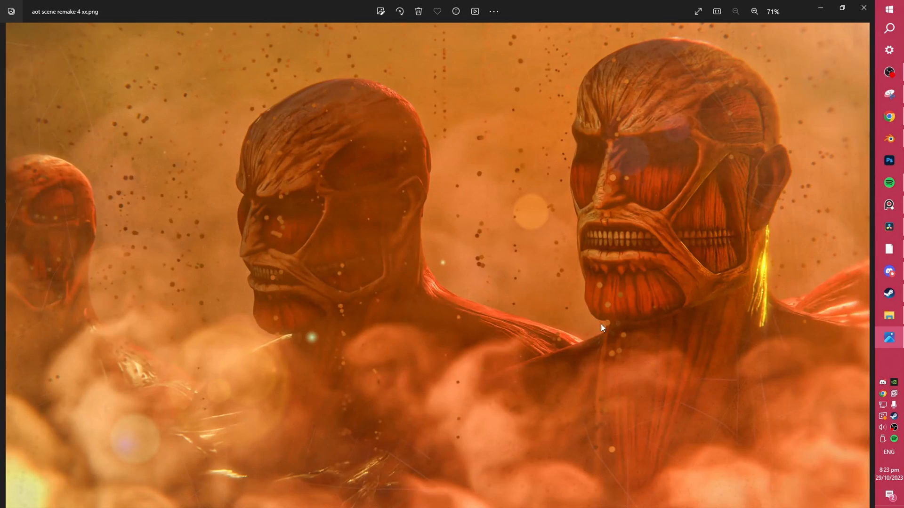
{"action": "mouse_move", "coordinate": [575, 293]}
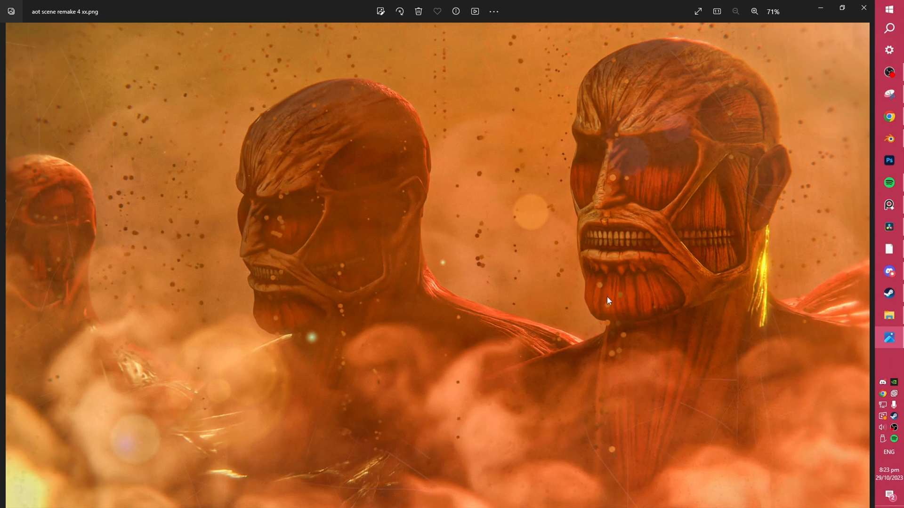
{"action": "mouse_move", "coordinate": [744, 205]}
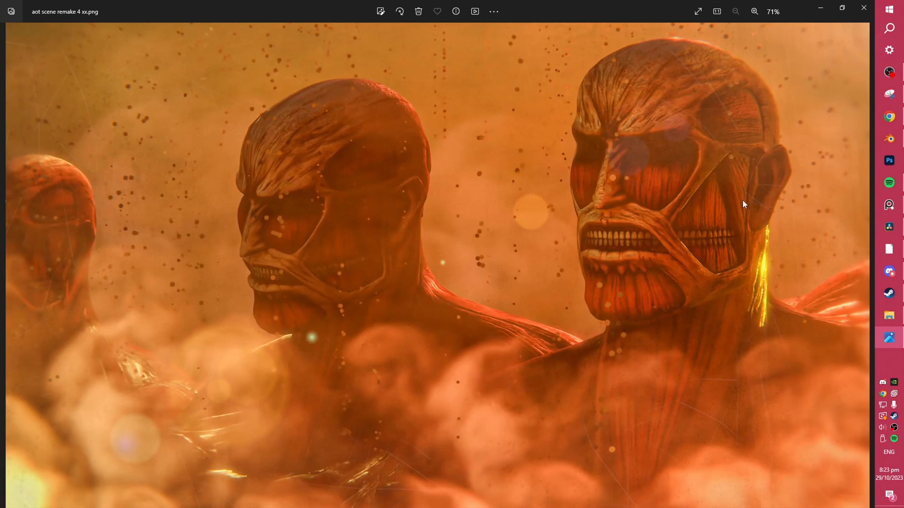
{"action": "mouse_move", "coordinate": [745, 214]}
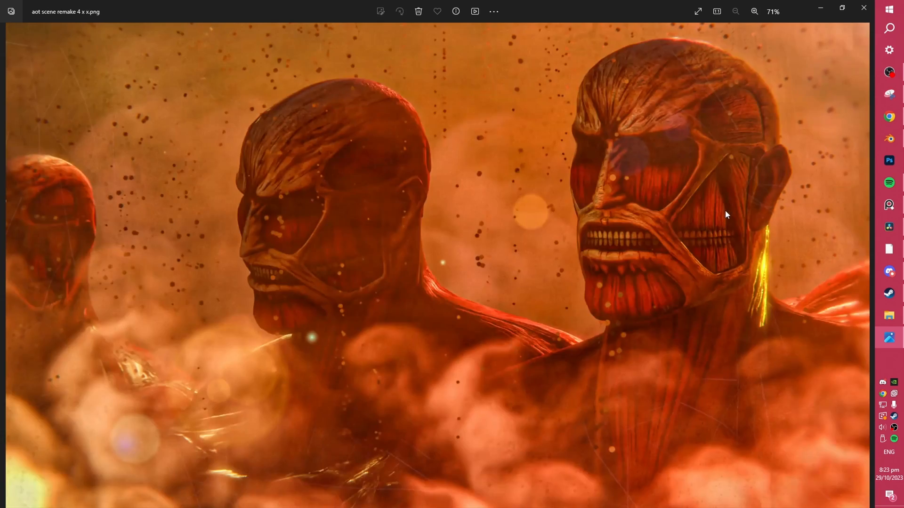
Flip between the grainy scratched version and the clean render in Photos, zooming on the Titans' faces
{"action": "left_click", "coordinate": [754, 11]}
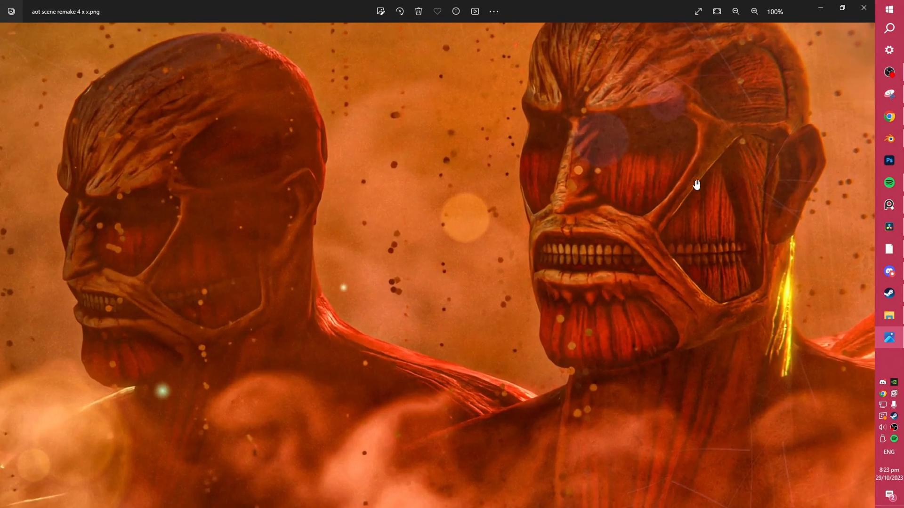
{"action": "left_click", "coordinate": [736, 12]}
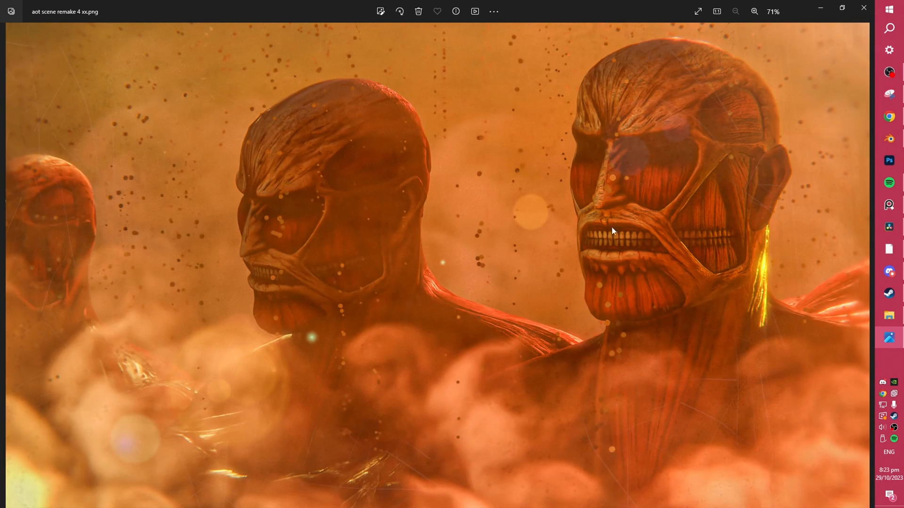
{"action": "mouse_move", "coordinate": [675, 292]}
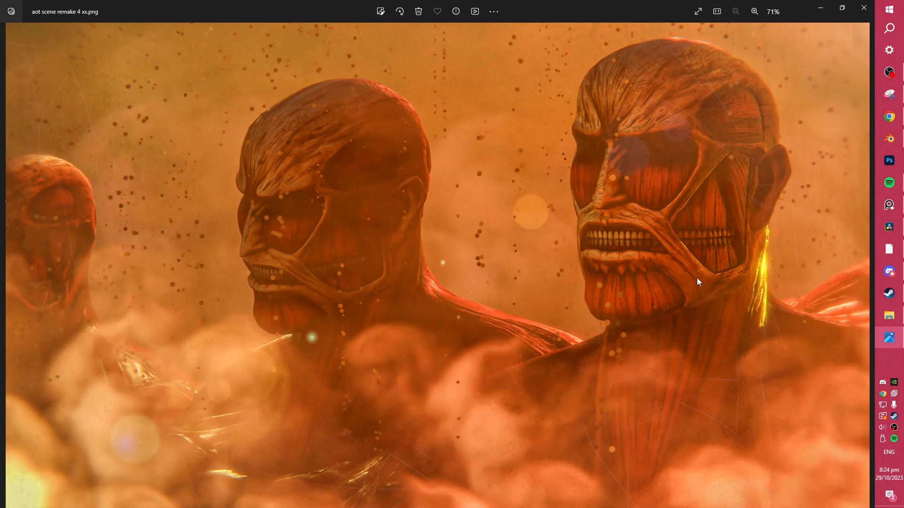
{"action": "mouse_move", "coordinate": [698, 297]}
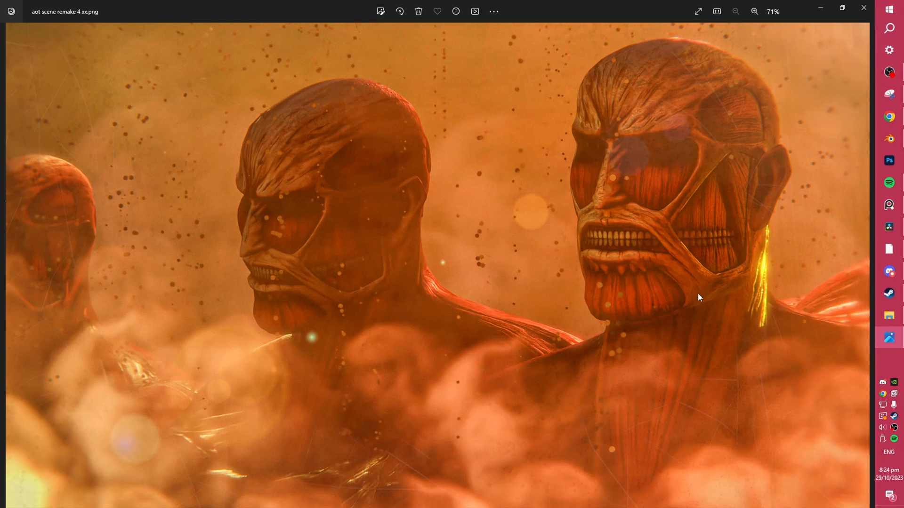
{"action": "mouse_move", "coordinate": [712, 289]}
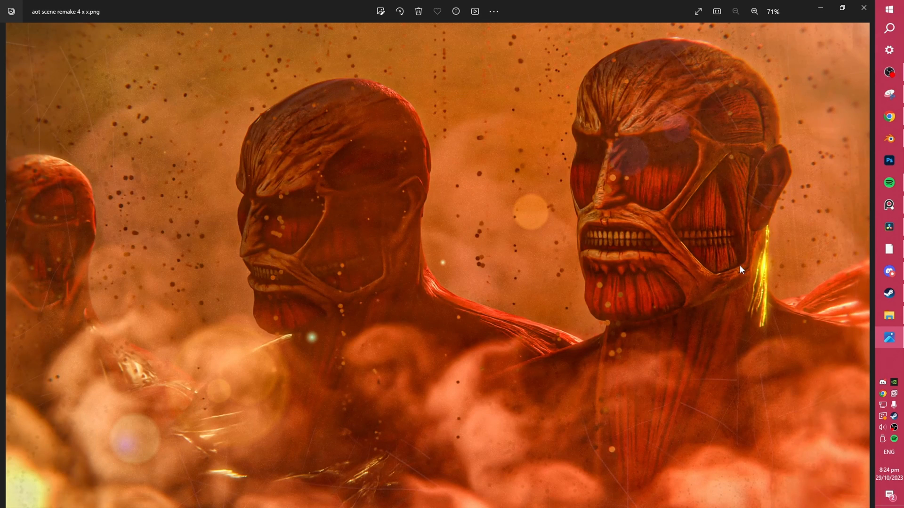
{"action": "mouse_move", "coordinate": [722, 294]}
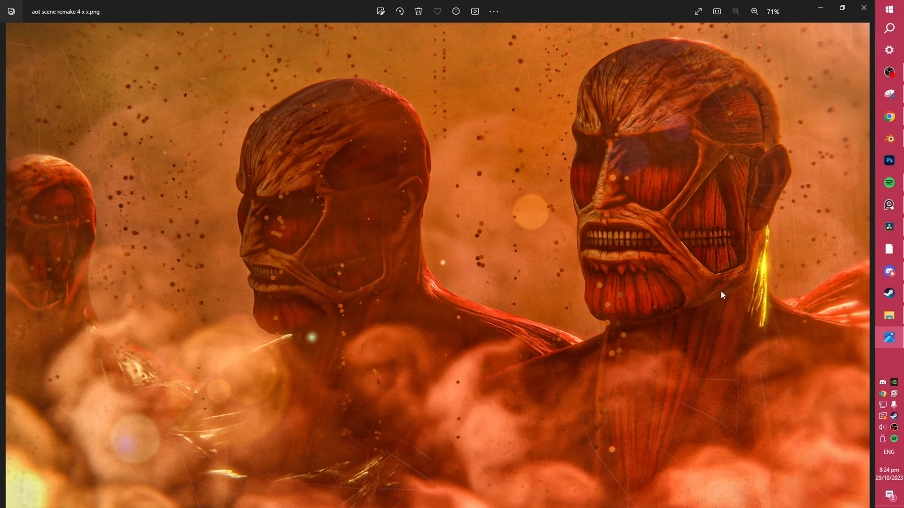
{"action": "mouse_move", "coordinate": [714, 288]}
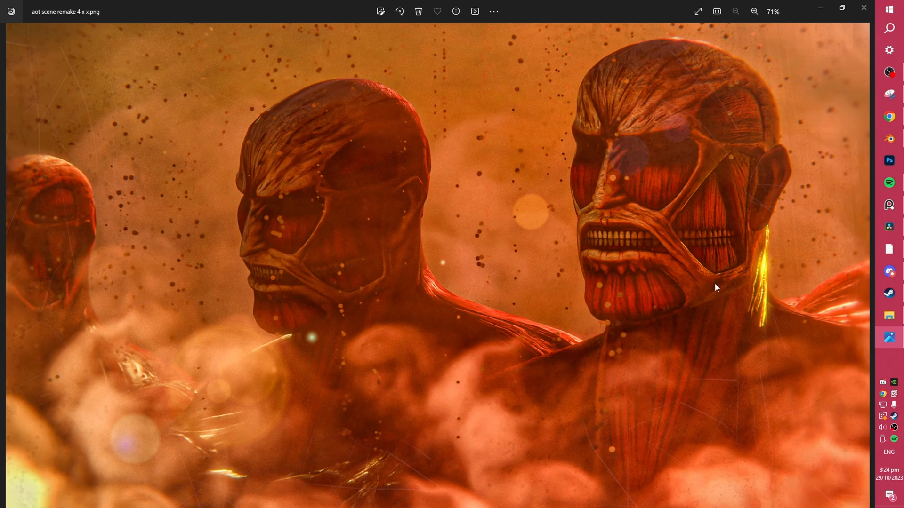
{"action": "left_click", "coordinate": [888, 161]}
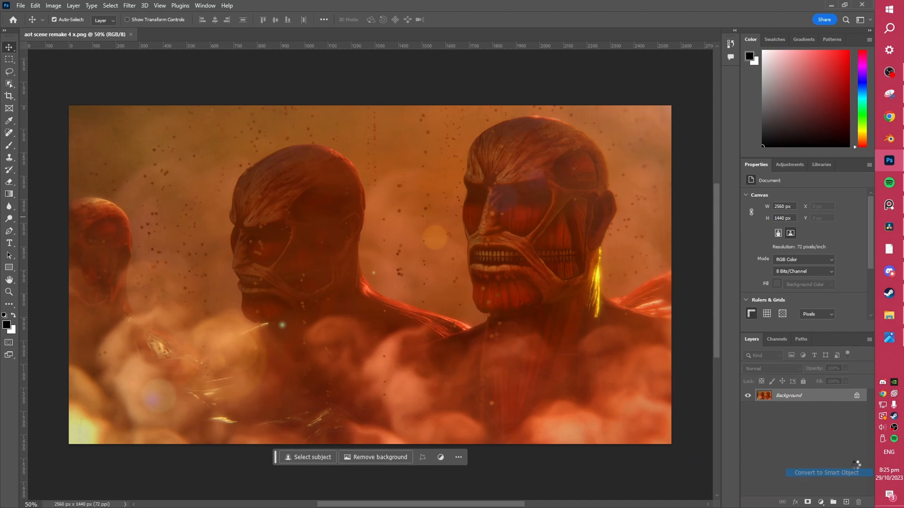
Convert the clean render's layer in Photoshop to a Smart Object for a Camera Raw pass
{"action": "right_click", "coordinate": [763, 395]}
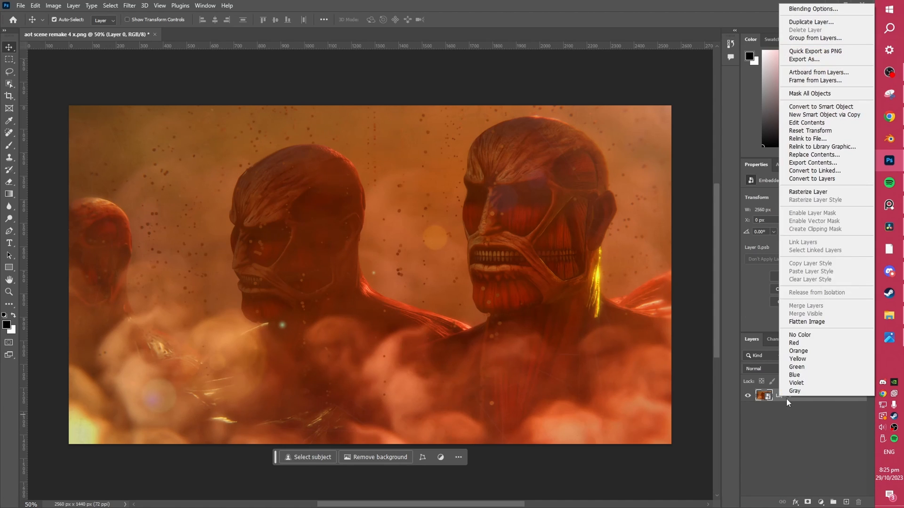
{"action": "left_click", "coordinate": [129, 5]}
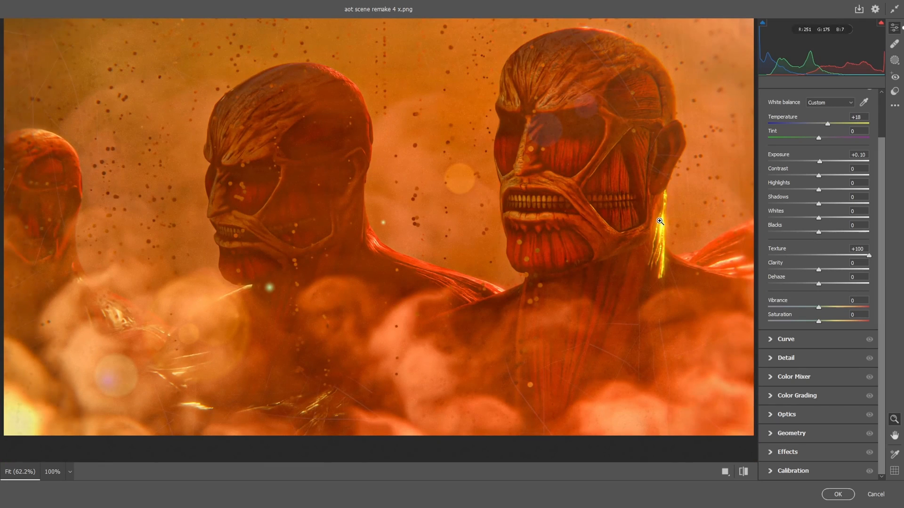
{"action": "mouse_move", "coordinate": [569, 166]}
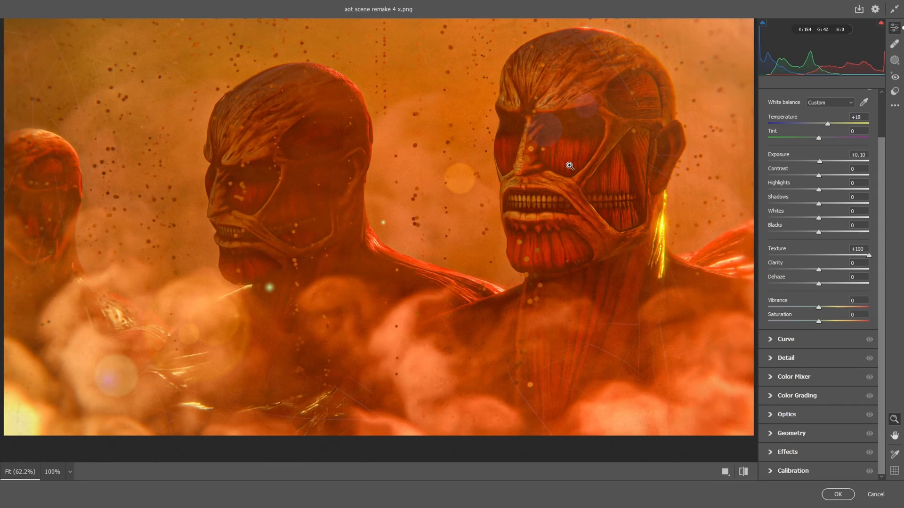
{"action": "mouse_move", "coordinate": [567, 171]}
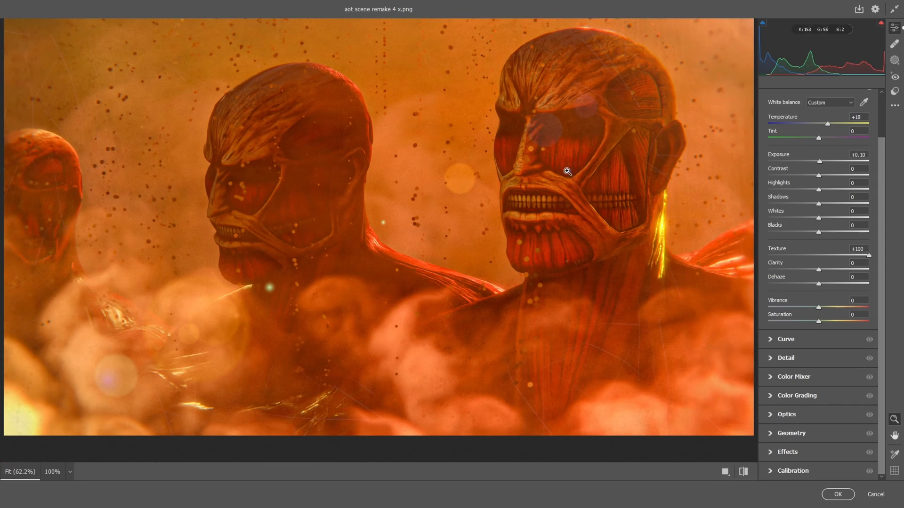